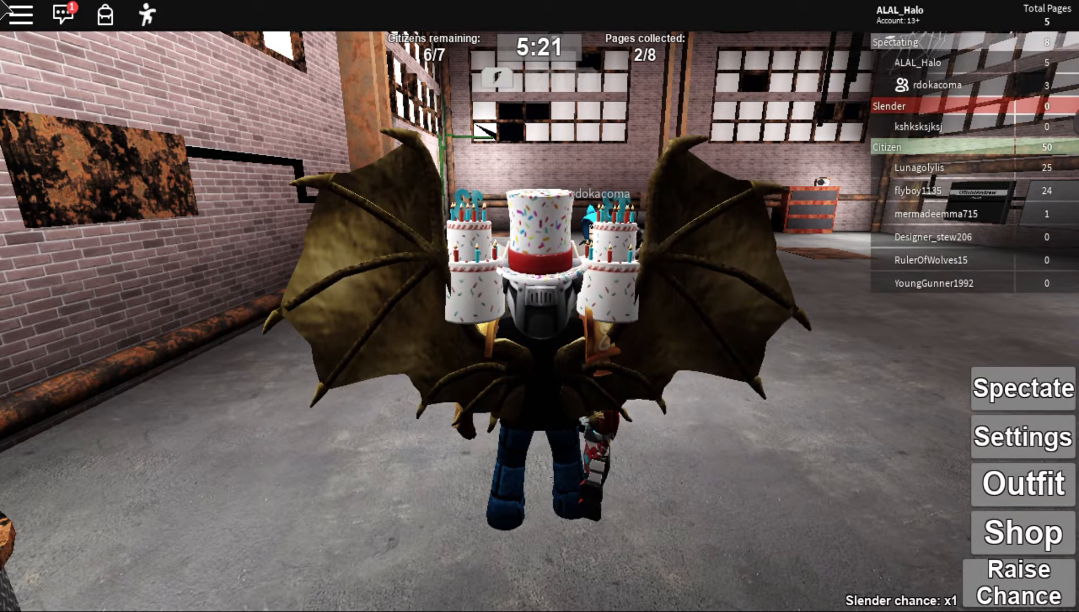
- Open the chat input over the game view and begin a message
{"action": "left_click", "coordinate": [63, 15]}
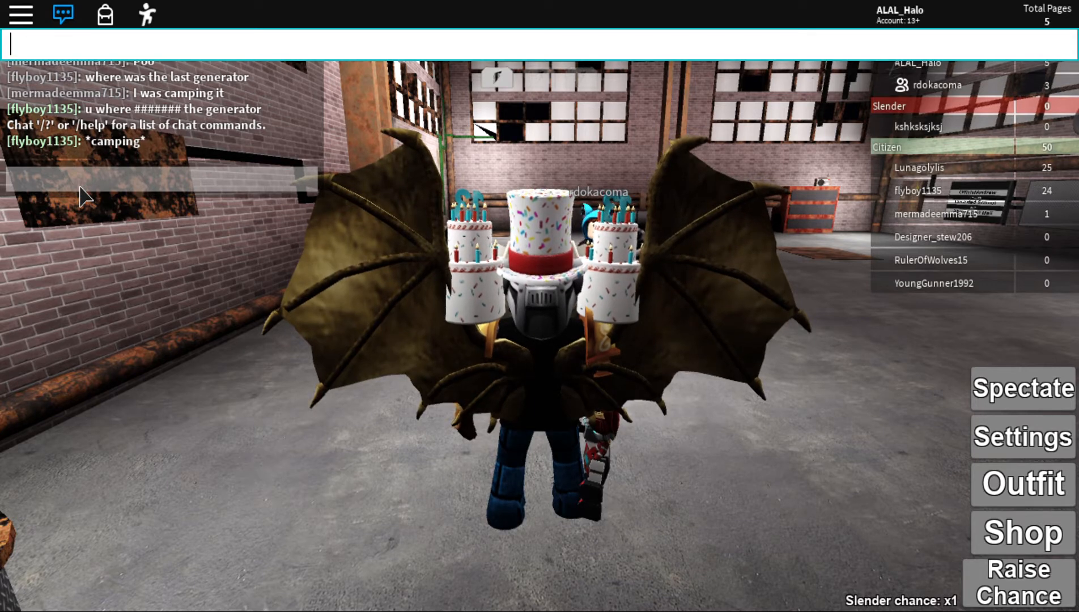
{"action": "type", "text": "s"}
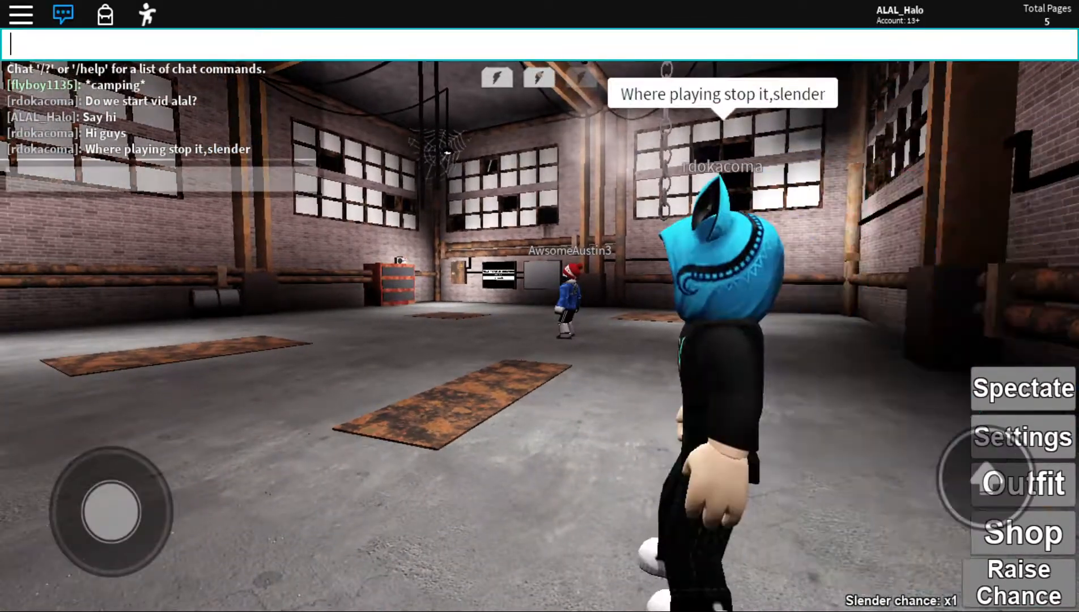
- Write 'Tell the people how to play' in chat, erasing the mistyped letters
{"action": "type", "text": "Tell the pe"}
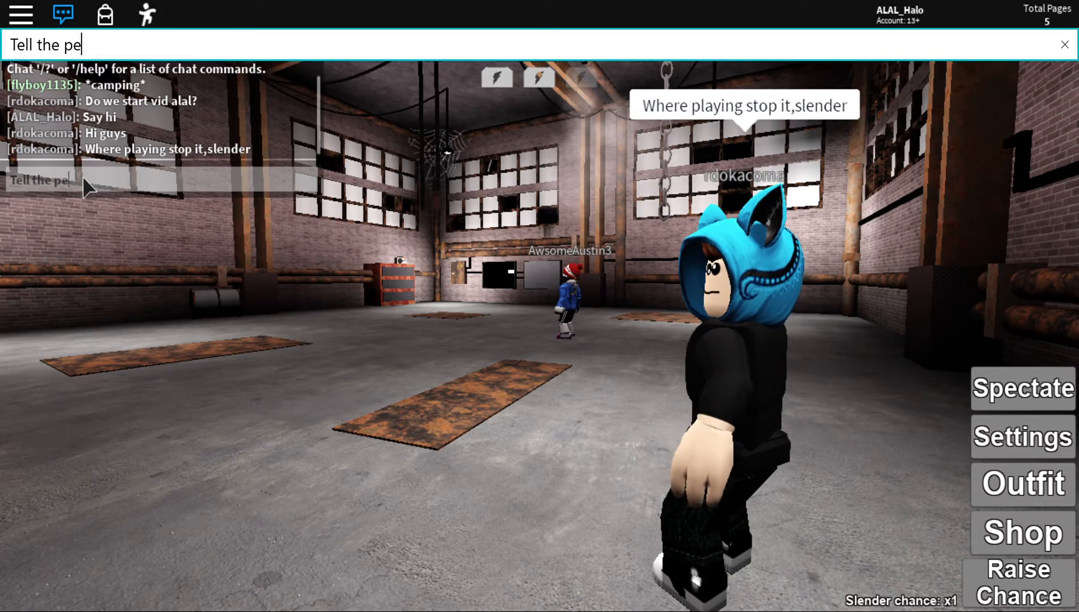
{"action": "type", "text": "pl"}
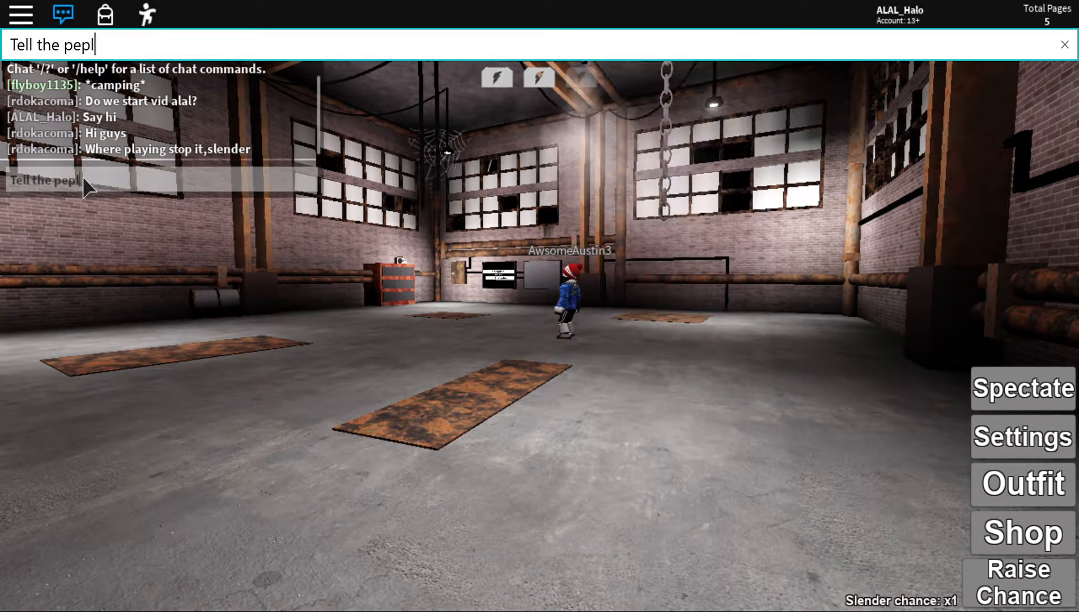
{"action": "type", "text": "o"}
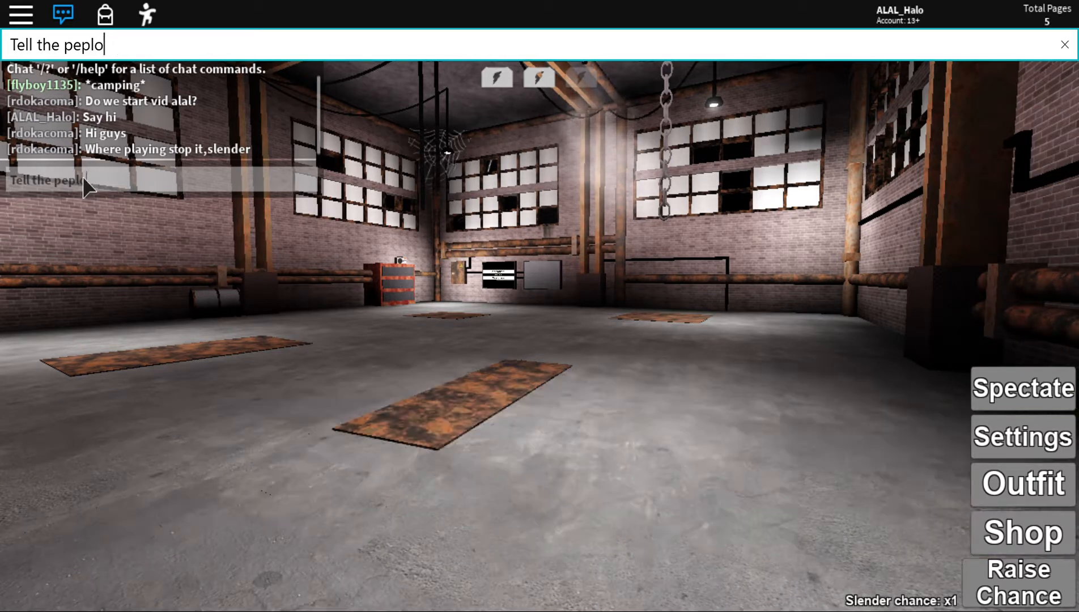
{"action": "key", "text": "Backspace"}
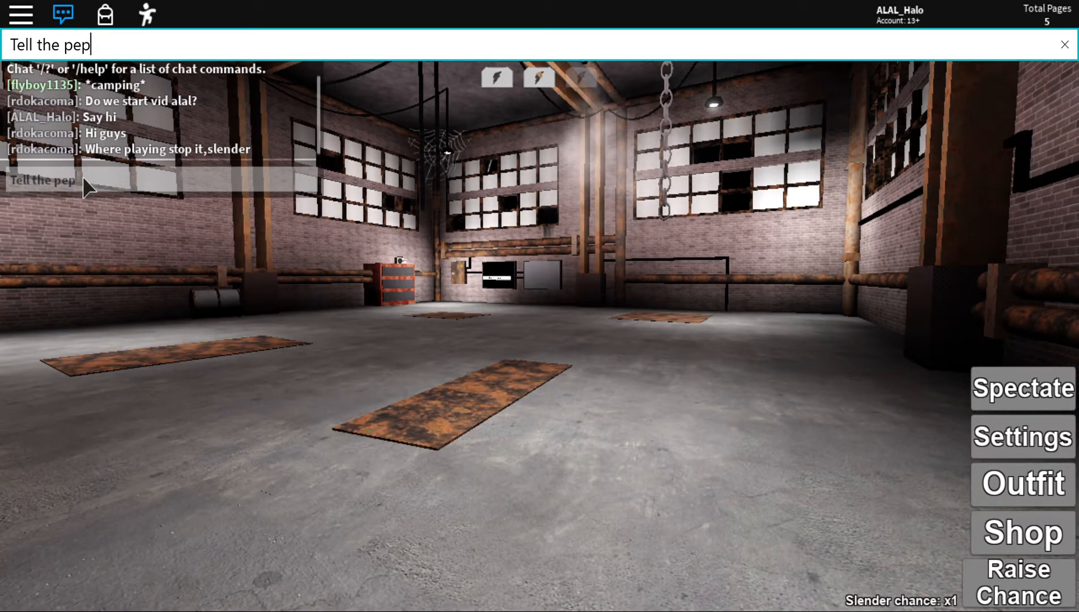
{"action": "key", "text": "Backspace"}
{"action": "type", "text": "ople how to play"}
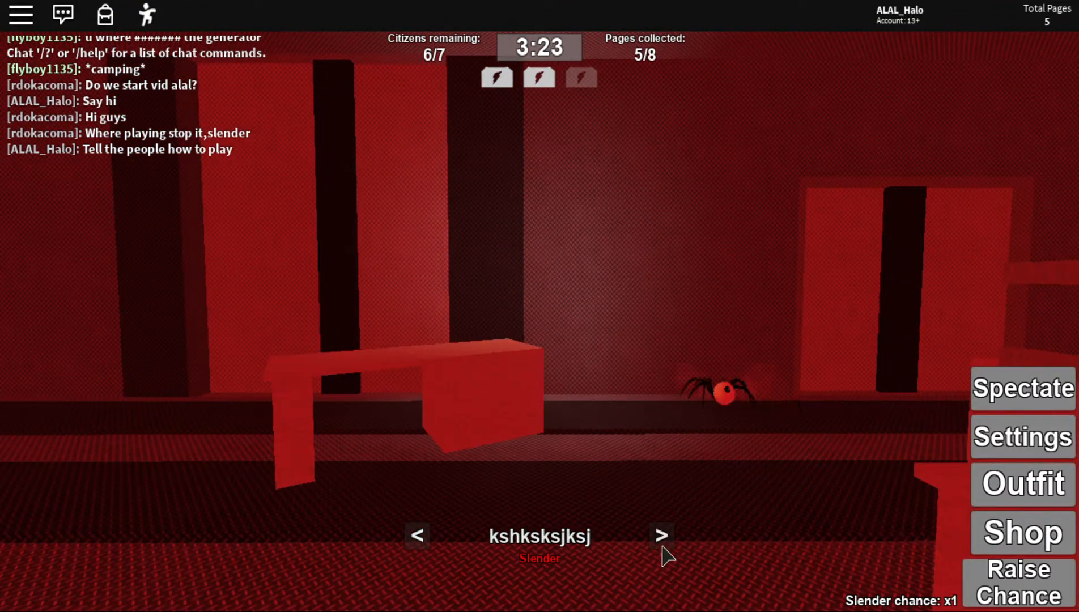
{"action": "left_click", "coordinate": [661, 536]}
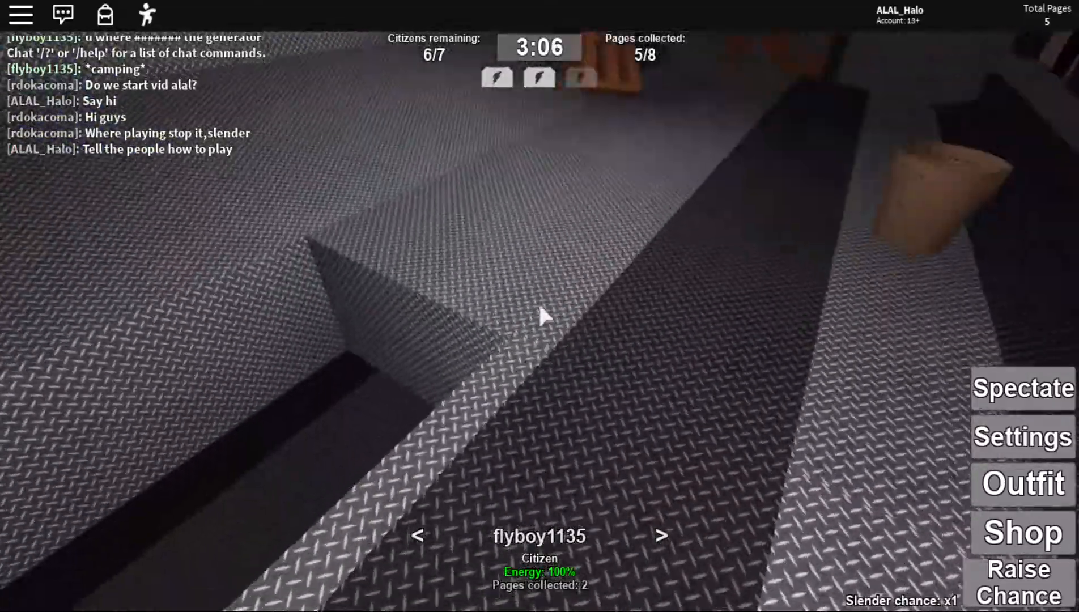
{"action": "mouse_move", "coordinate": [540, 316]}
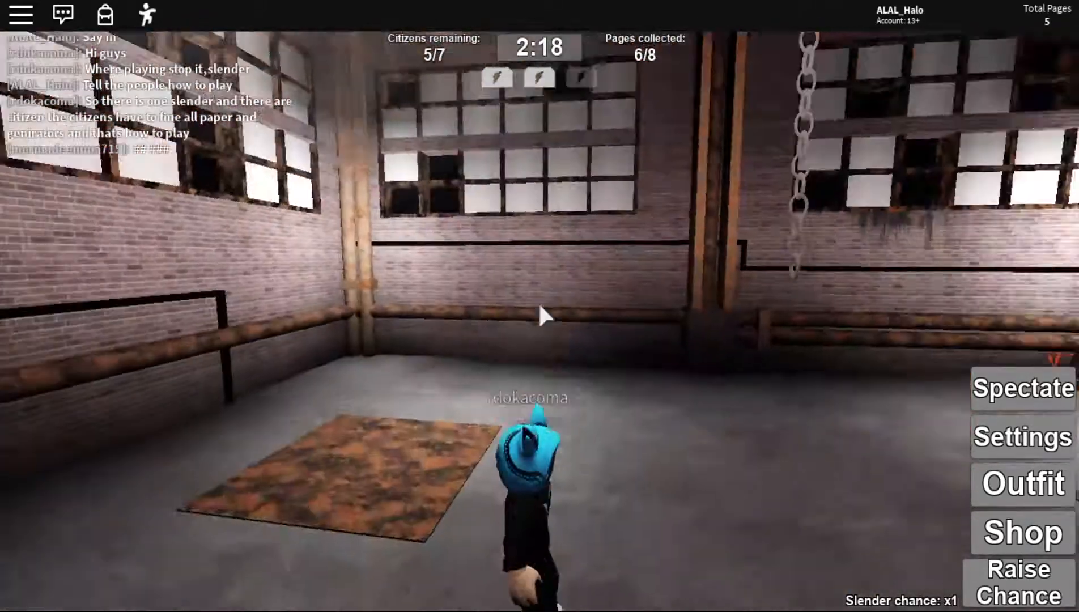
- Reply 'Good' to the friend in chat, then bring up the emote wheel
{"action": "left_click", "coordinate": [61, 14]}
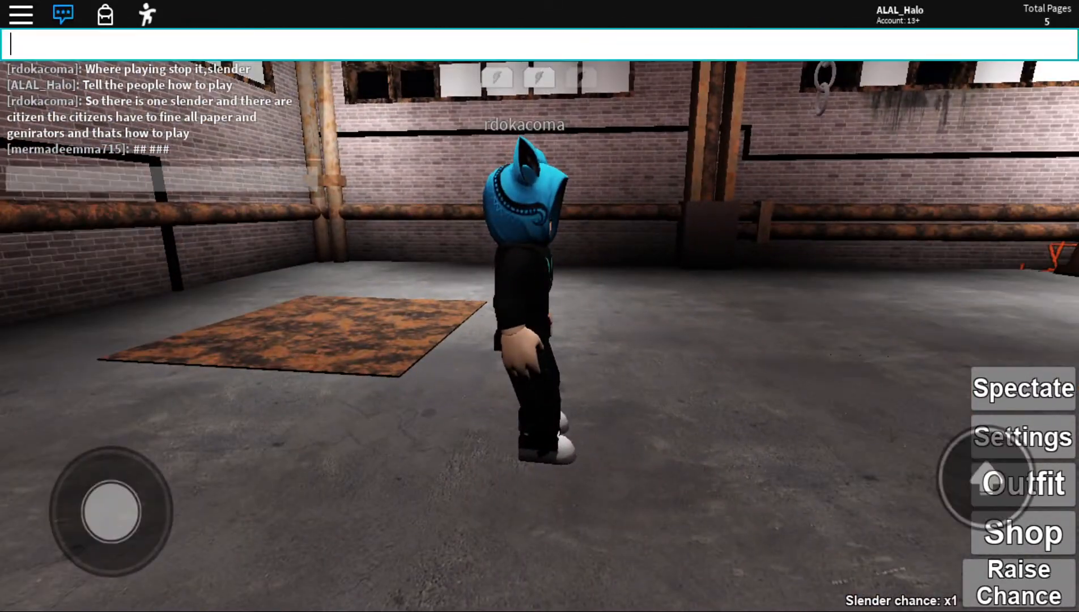
{"action": "type", "text": "Good"}
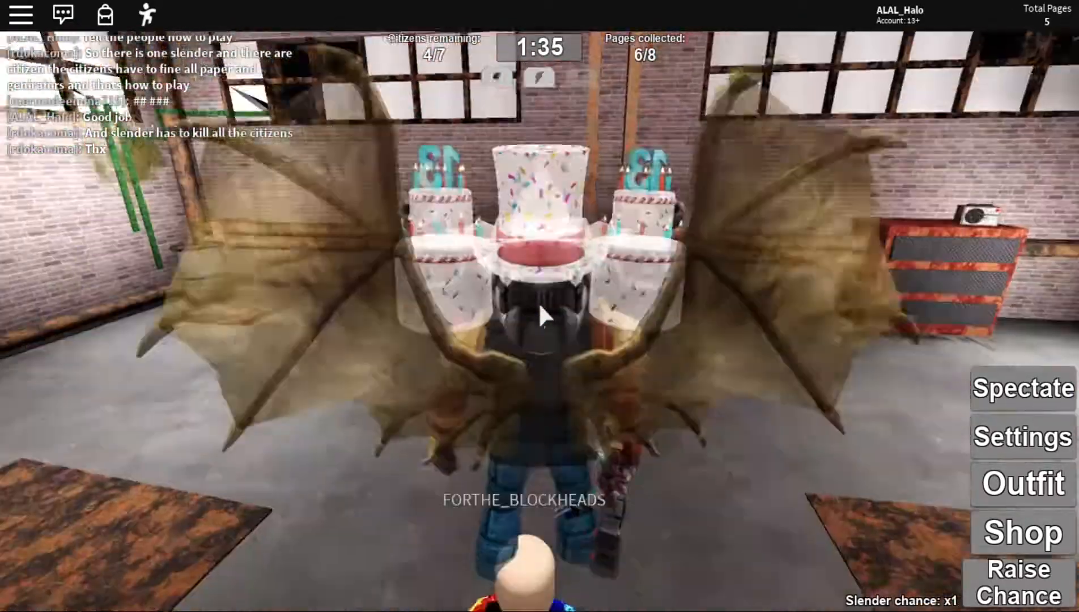
{"action": "left_click", "coordinate": [144, 15]}
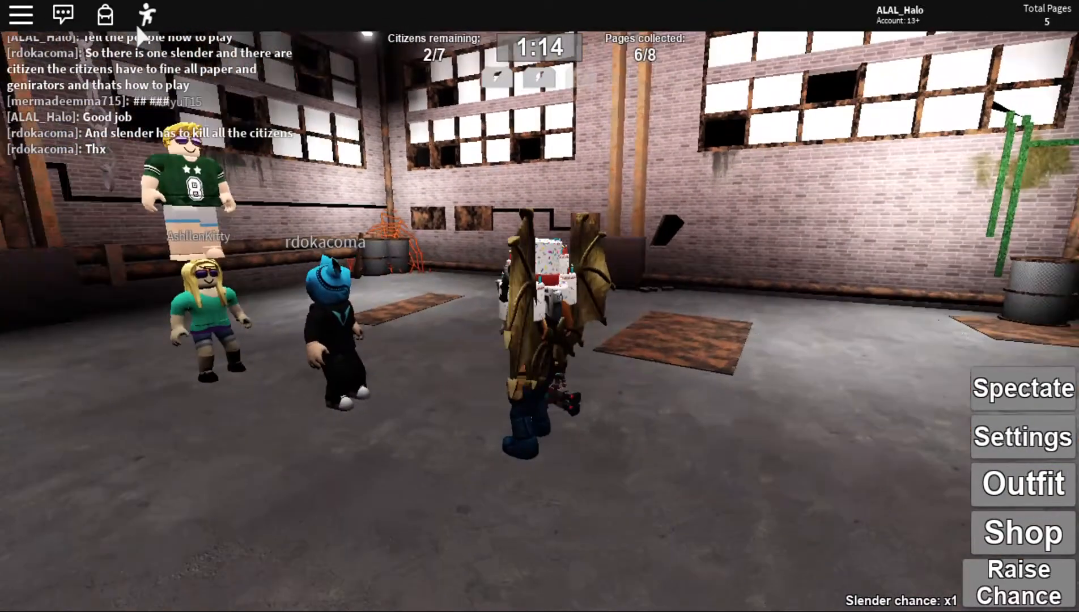
{"action": "left_click", "coordinate": [145, 16]}
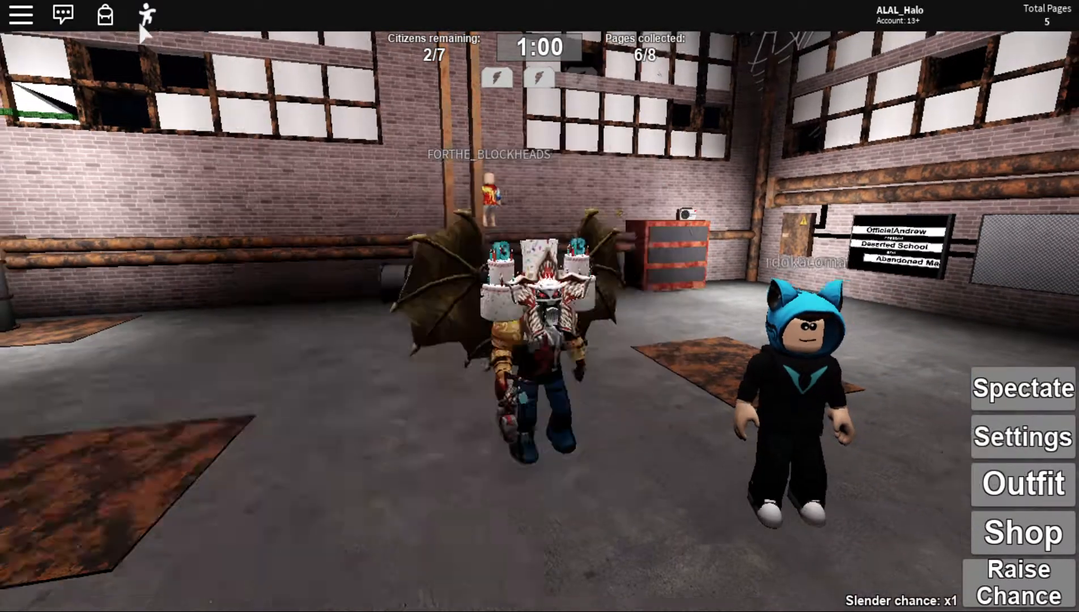
{"action": "left_click", "coordinate": [146, 15]}
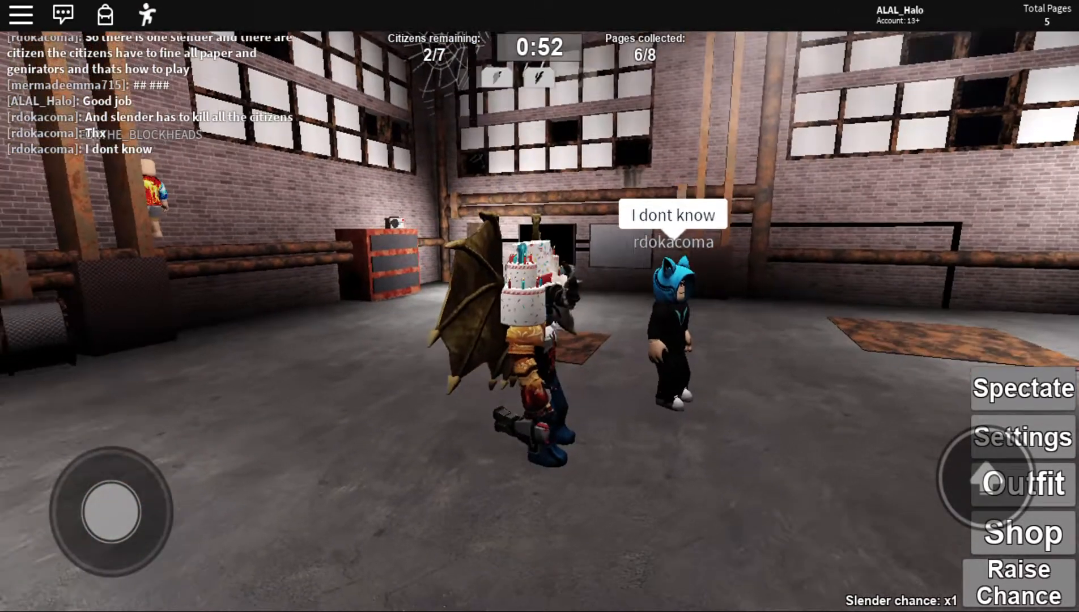
{"action": "left_click", "coordinate": [147, 14]}
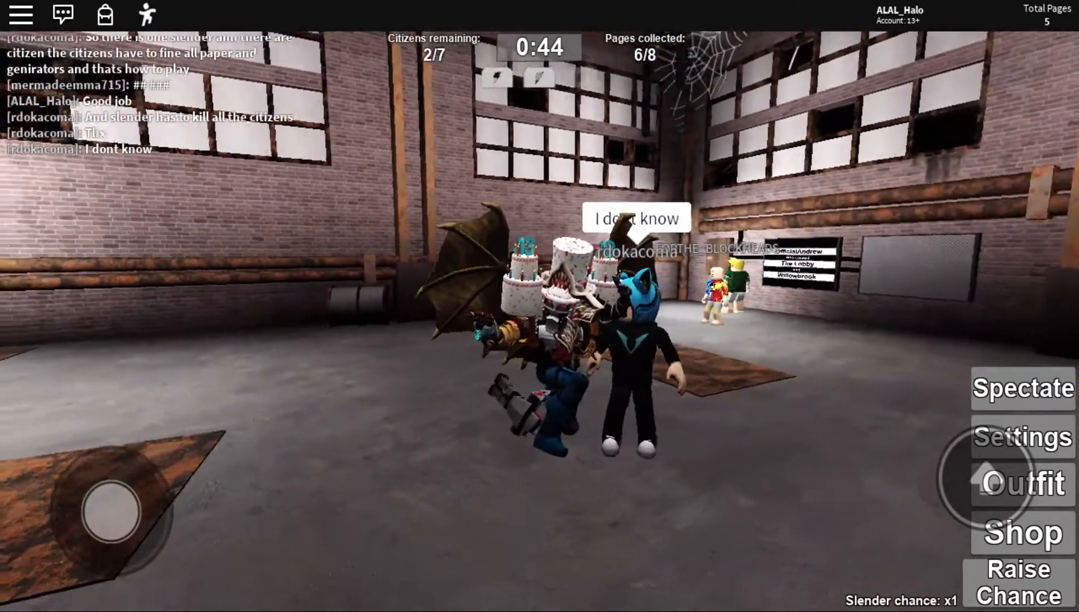
{"action": "left_click", "coordinate": [146, 13]}
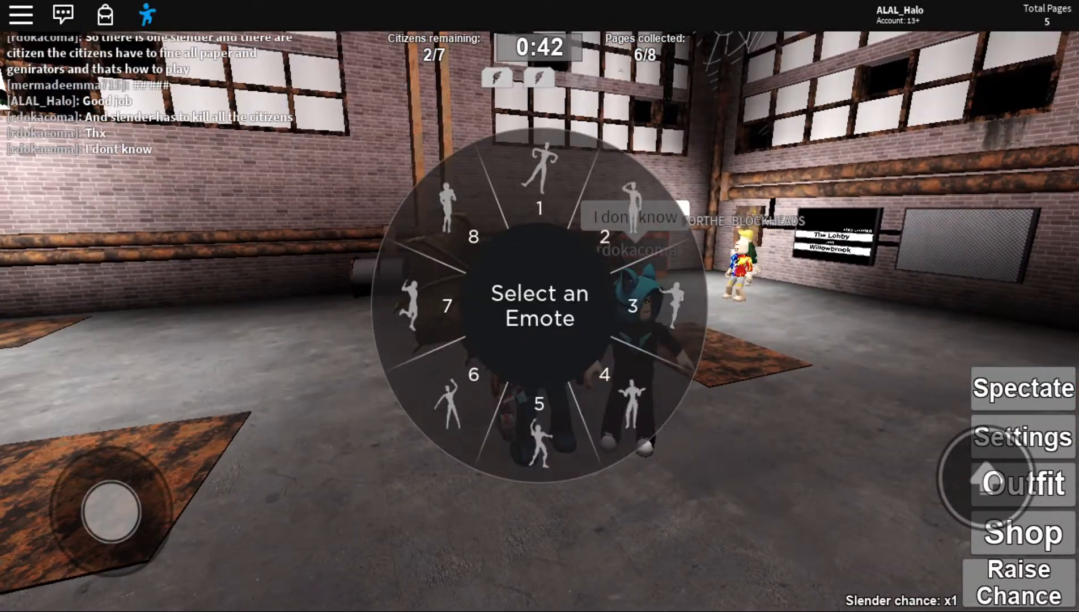
- Send 'FORTNITE' in chat, then start another chat reply
{"action": "left_click", "coordinate": [62, 14]}
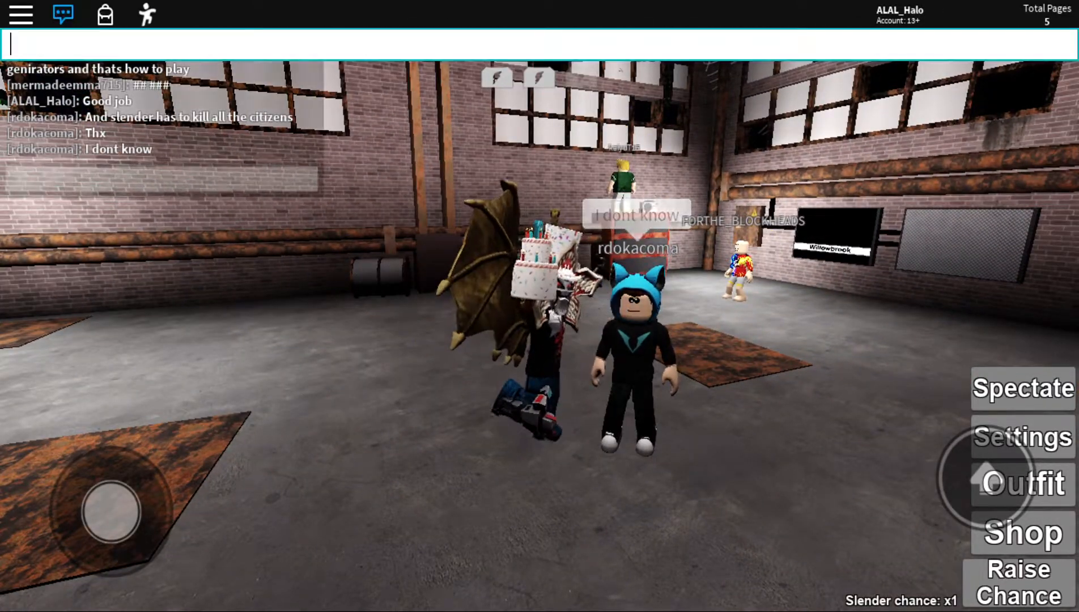
{"action": "type", "text": "FO"}
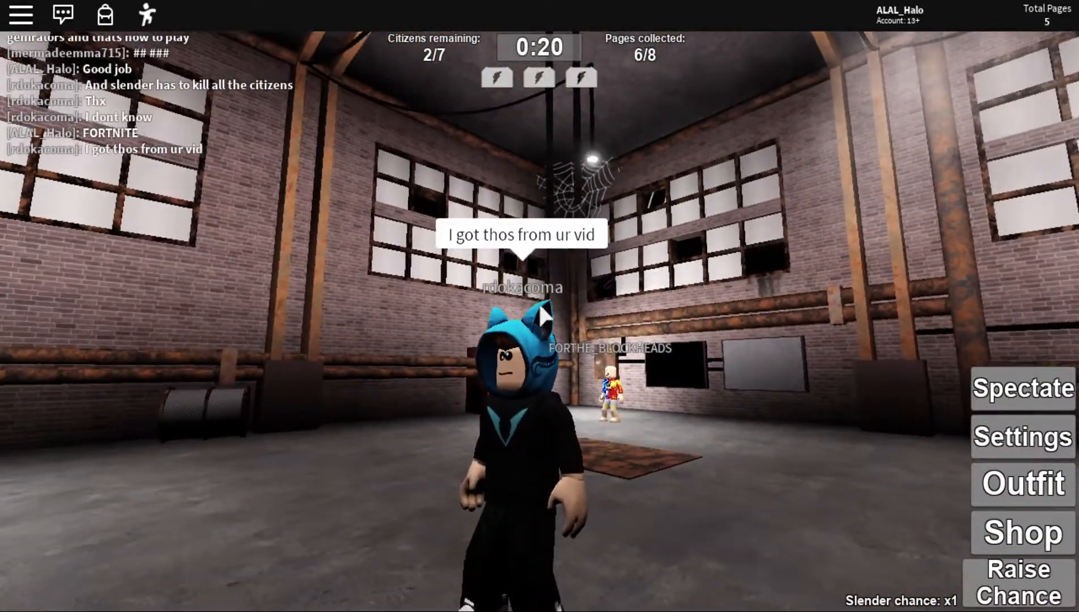
{"action": "left_click", "coordinate": [62, 13]}
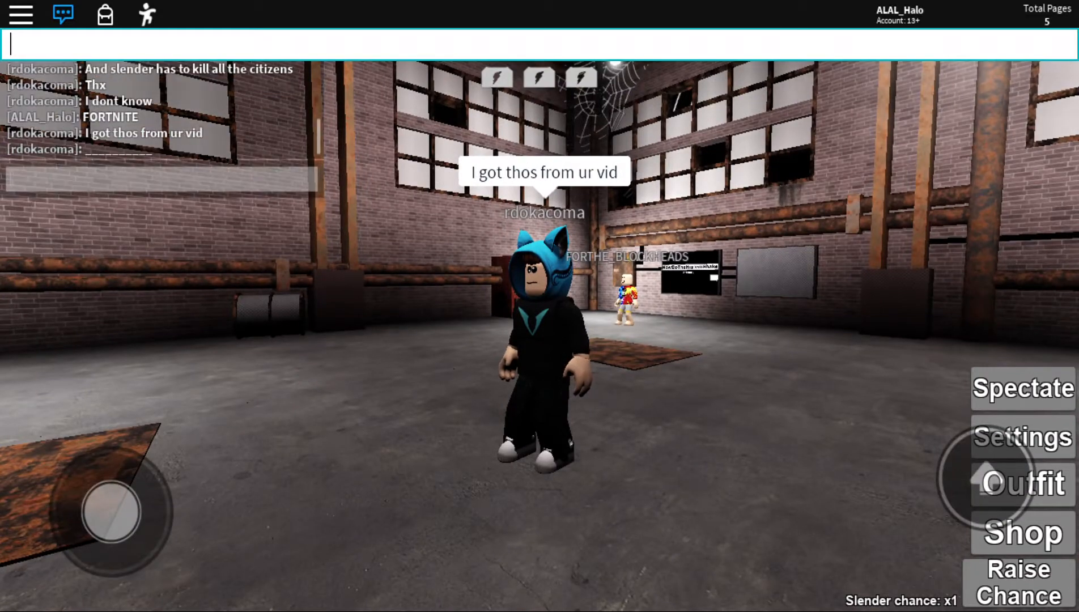
{"action": "type", "text": "c"}
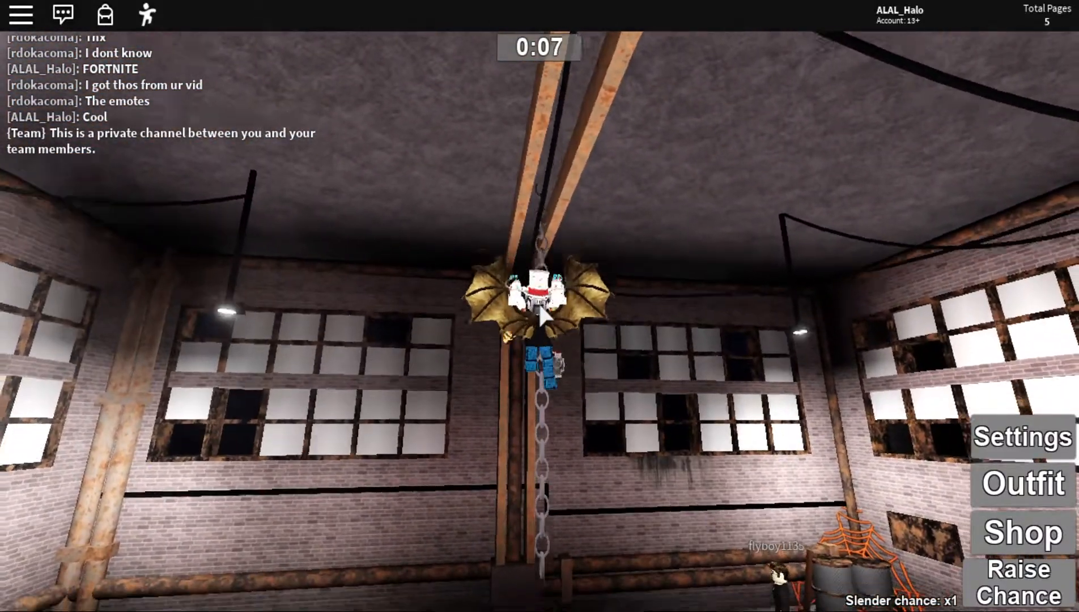
- Toggle the emote icon while the lobby countdown runs out
{"action": "left_click", "coordinate": [146, 14]}
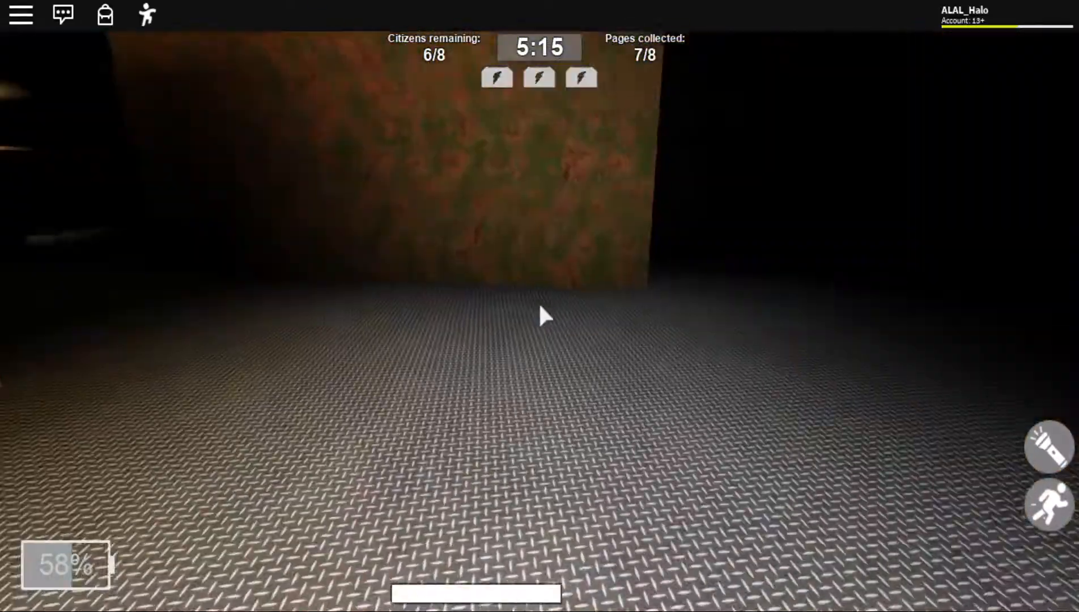
- Walk forward through the dark map as a citizen during the round
{"action": "key", "text": "w"}
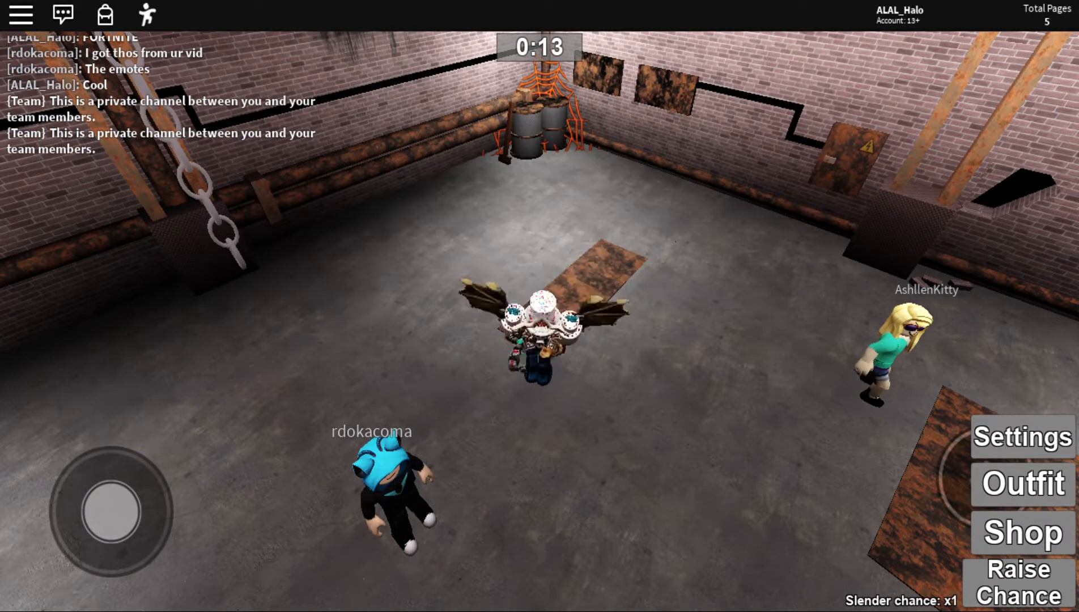
- Toggle the emote icon while waiting in the lobby for the next round
{"action": "left_click", "coordinate": [146, 13]}
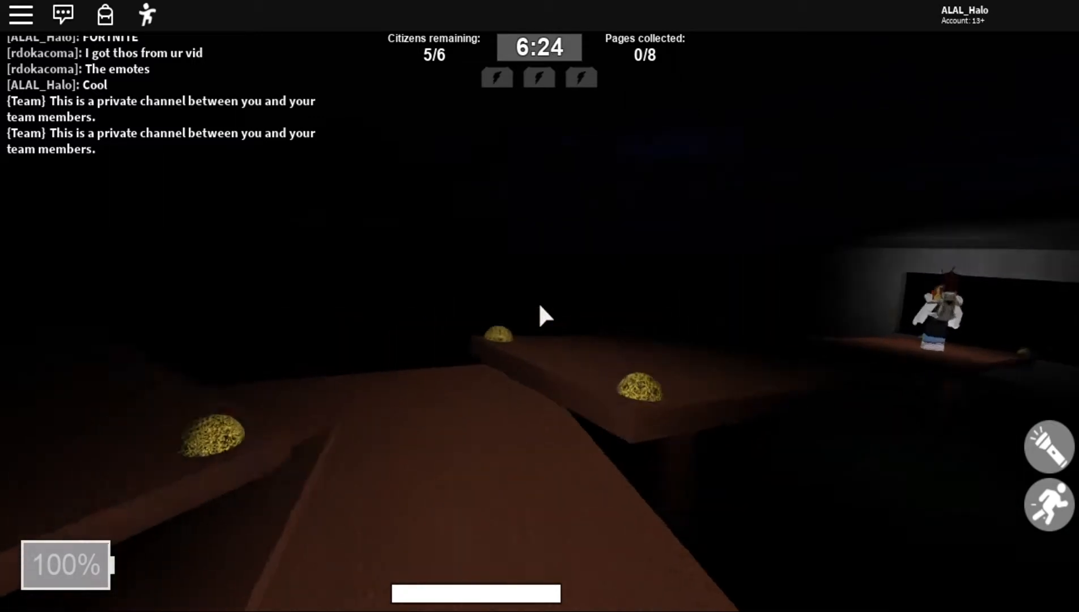
- Send 'Where are you' to the team chat
{"action": "left_click", "coordinate": [62, 15]}
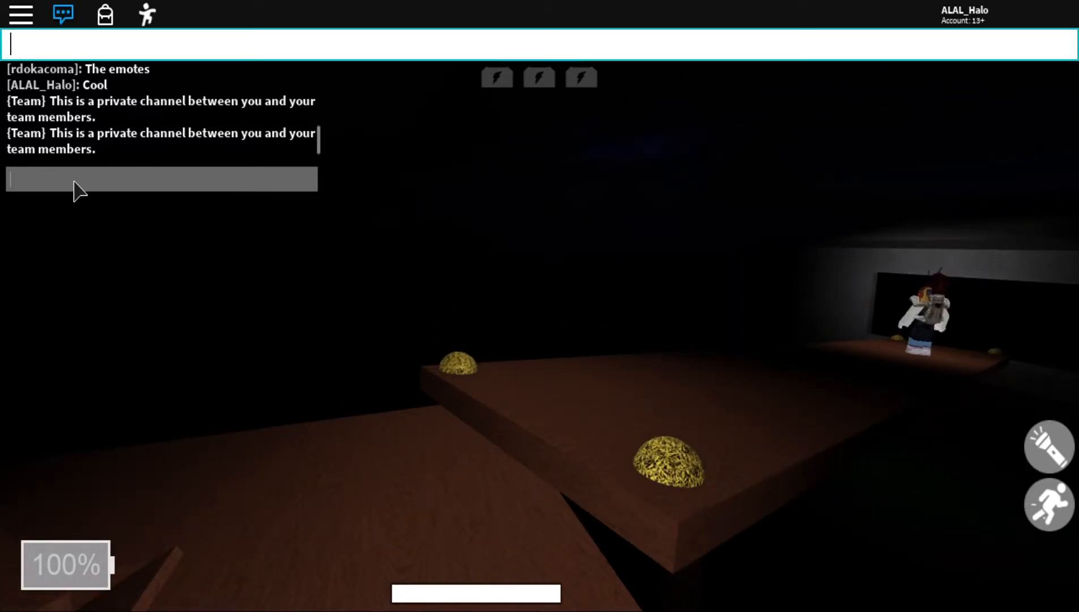
{"action": "type", "text": "Where"}
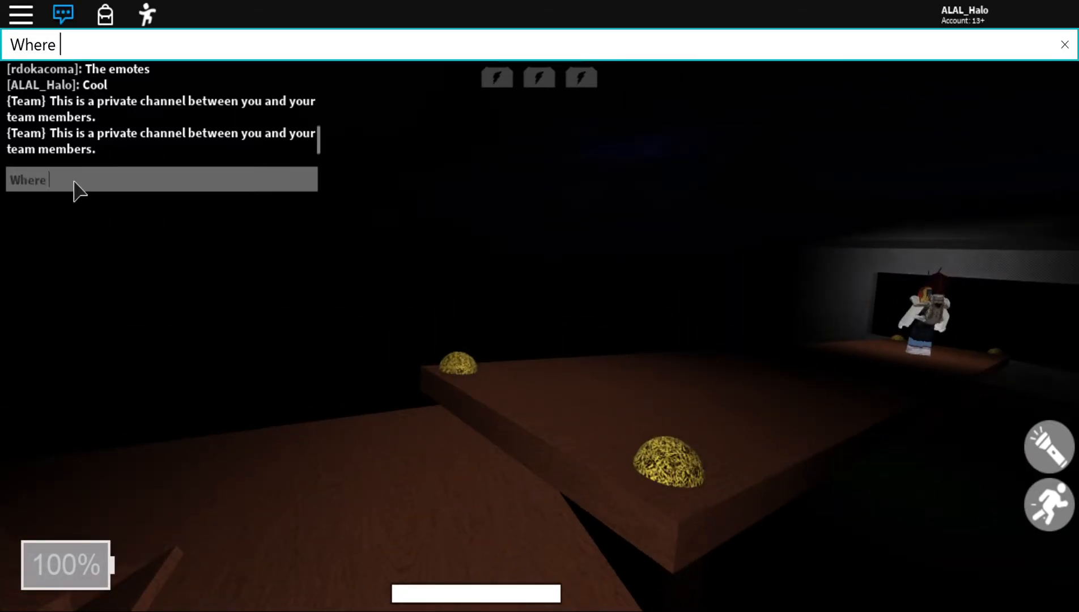
{"action": "type", "text": "are you"}
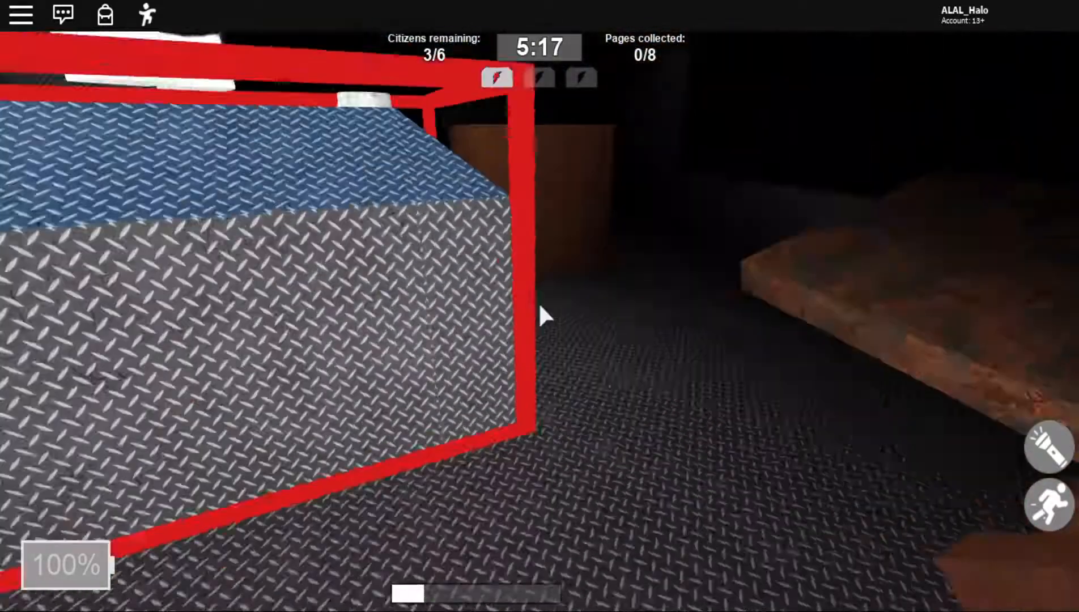
{"action": "mouse_move", "coordinate": [544, 315]}
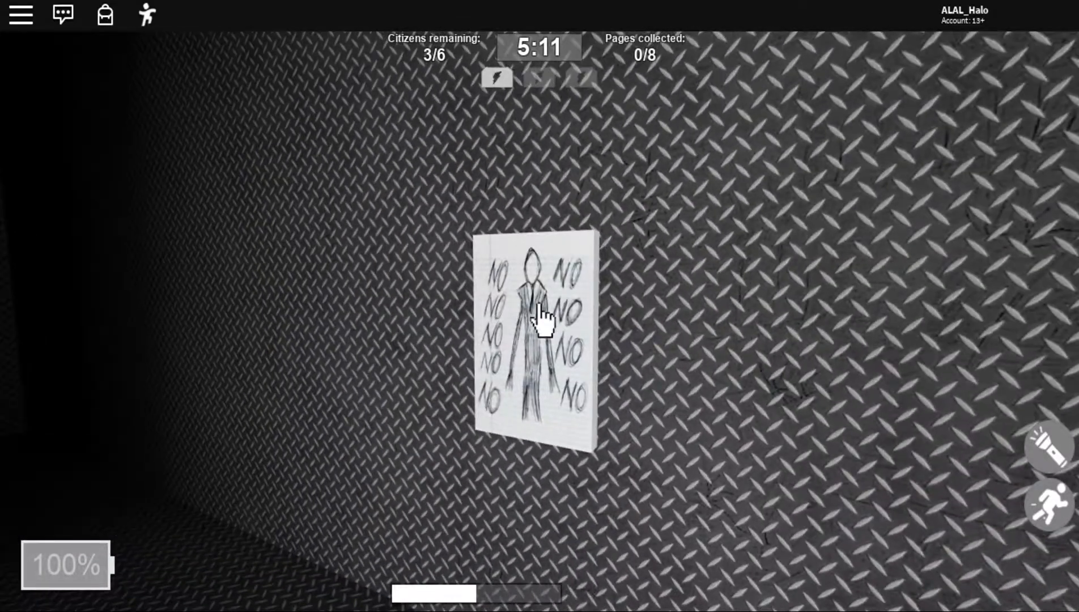
- Collect a page from the wall, bringing the total to two of eight
{"action": "left_click", "coordinate": [537, 324]}
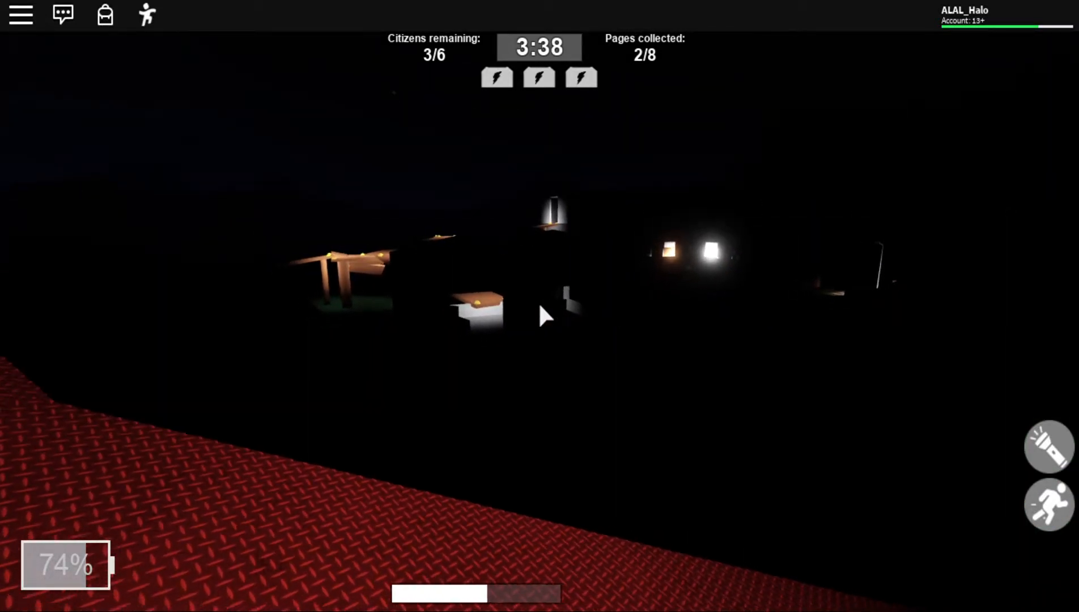
- Look across the dark map, then bring up the Reset/Leave/Resume game menu
{"action": "left_click_drag", "start_coordinate": [113, 510], "coordinate": [113, 511]}
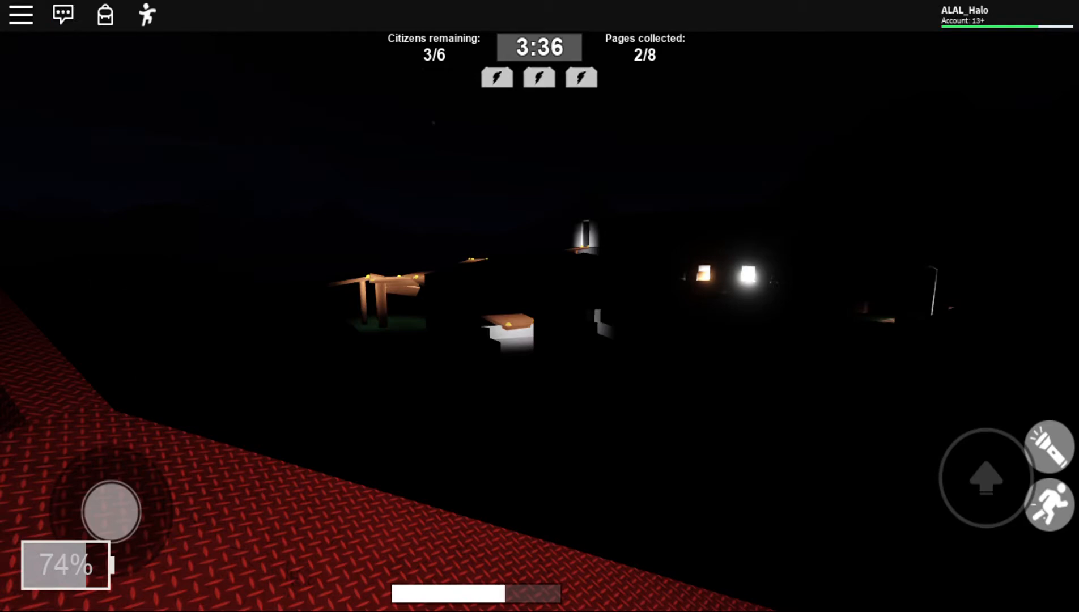
{"action": "left_click", "coordinate": [20, 15]}
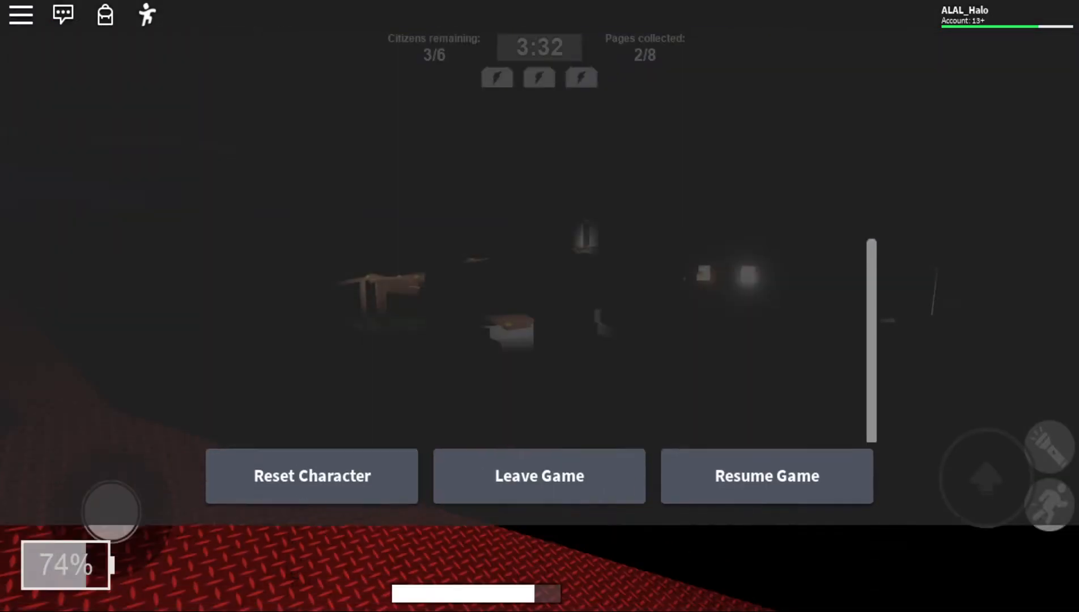
{"action": "left_click", "coordinate": [766, 475]}
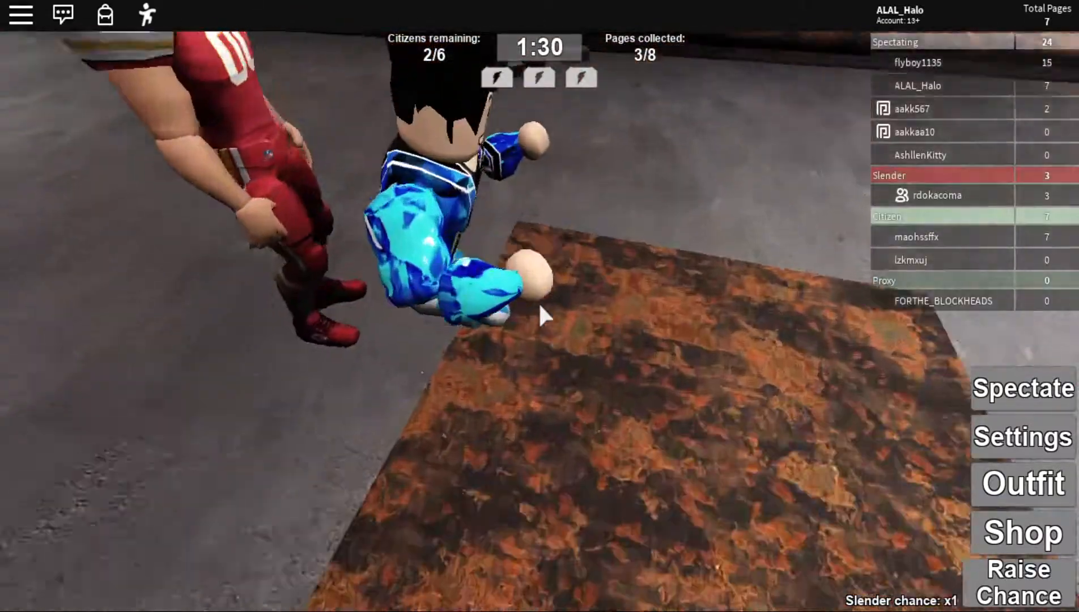
- Write the chat message "WHY YOU BULLY" without sending it
{"action": "left_click", "coordinate": [62, 15]}
{"action": "type", "text": "W"}
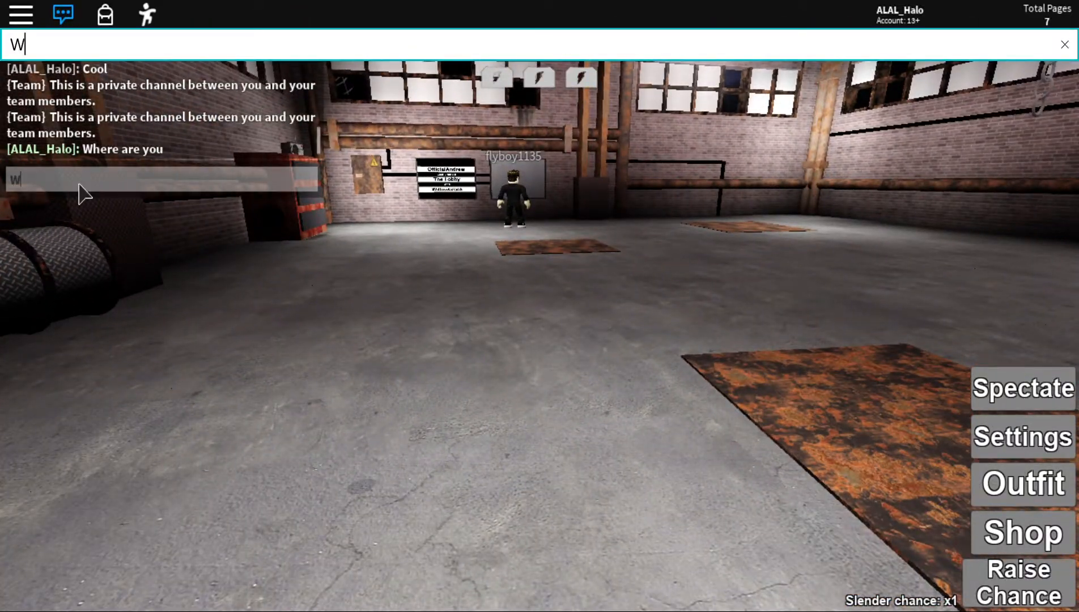
{"action": "type", "text": "HY YOU B"}
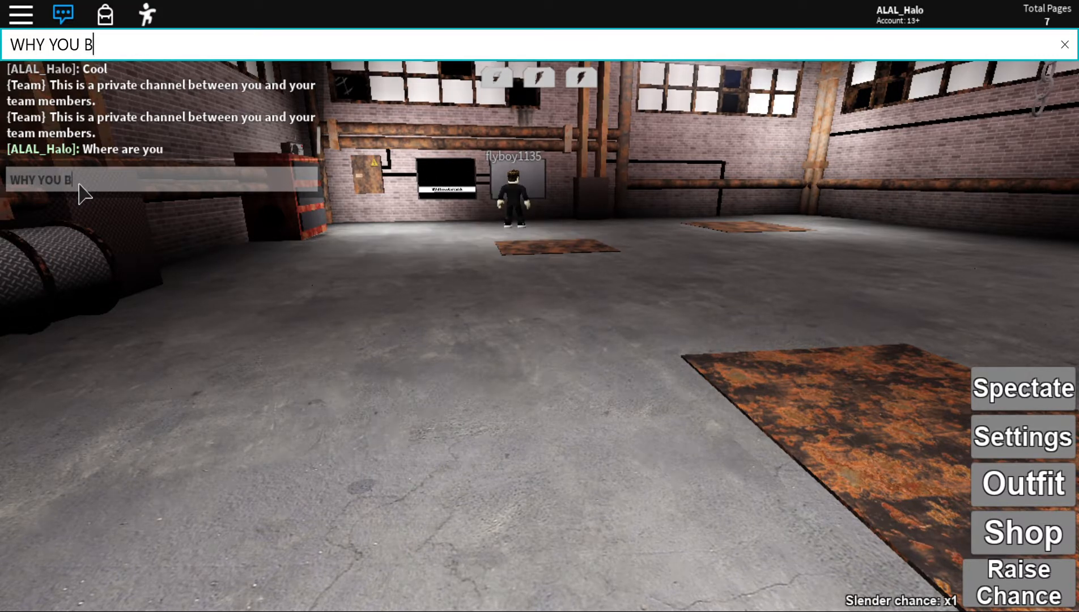
{"action": "type", "text": "ULLY"}
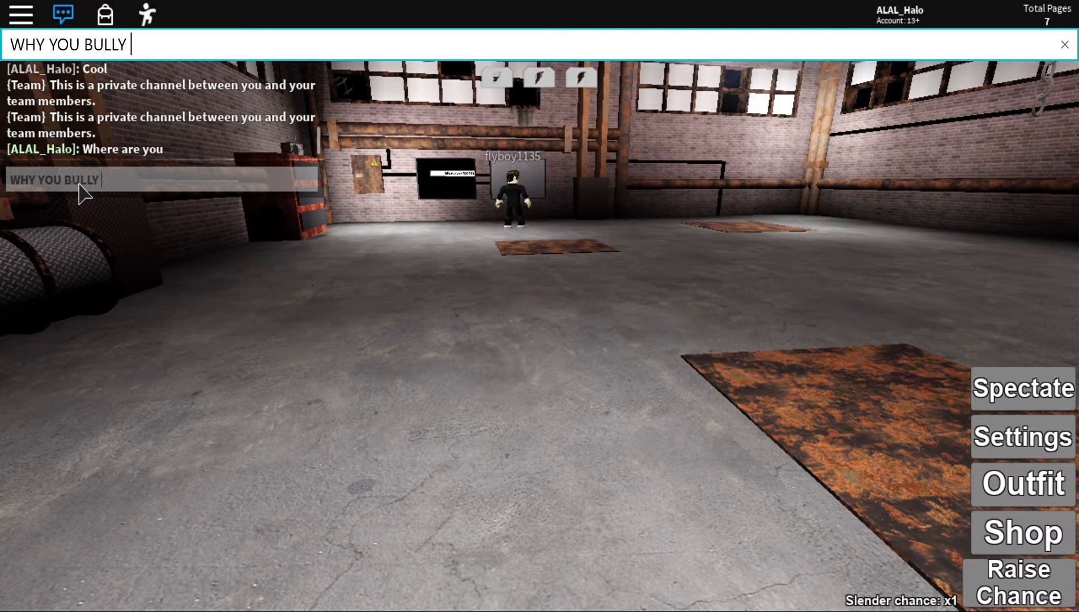